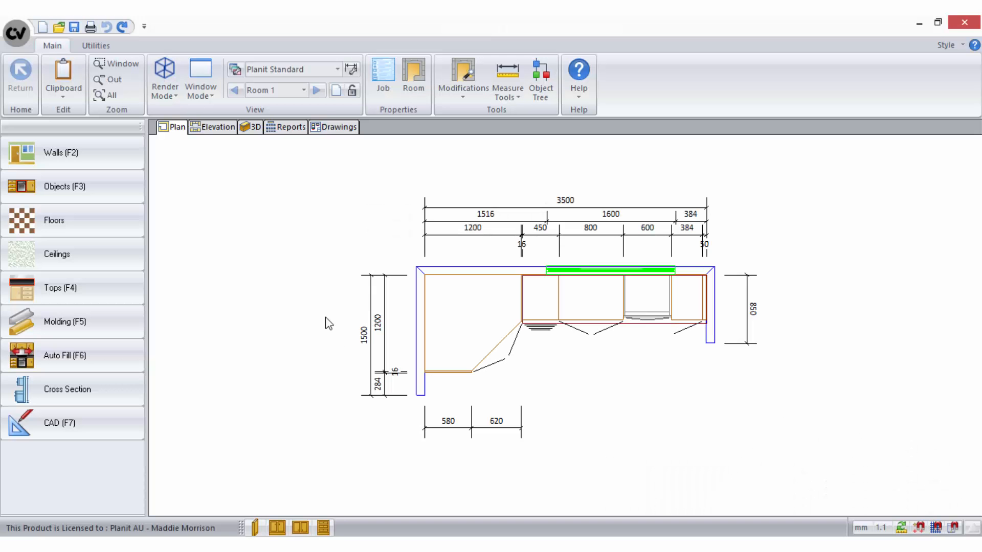
pyautogui.moveTo(305, 224)
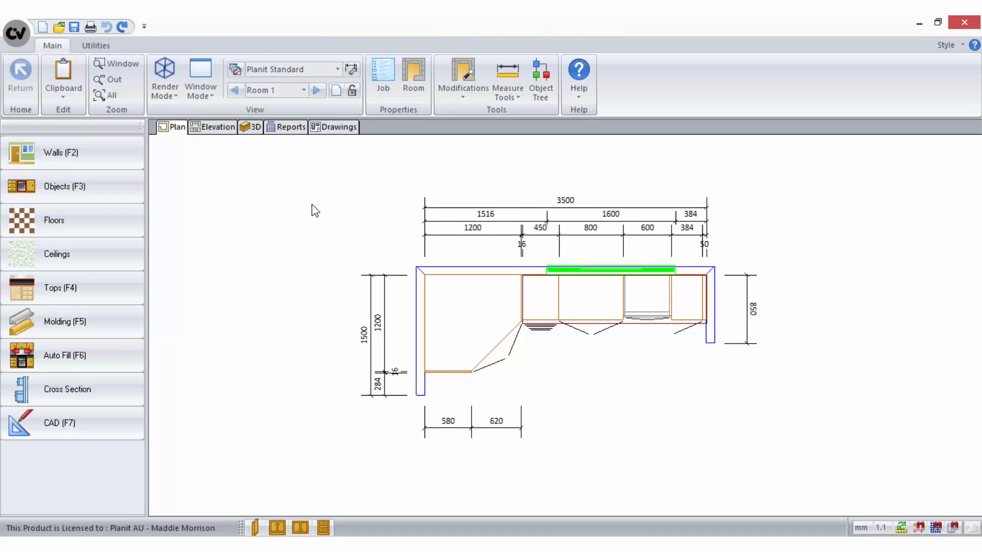
pyautogui.moveTo(339, 146)
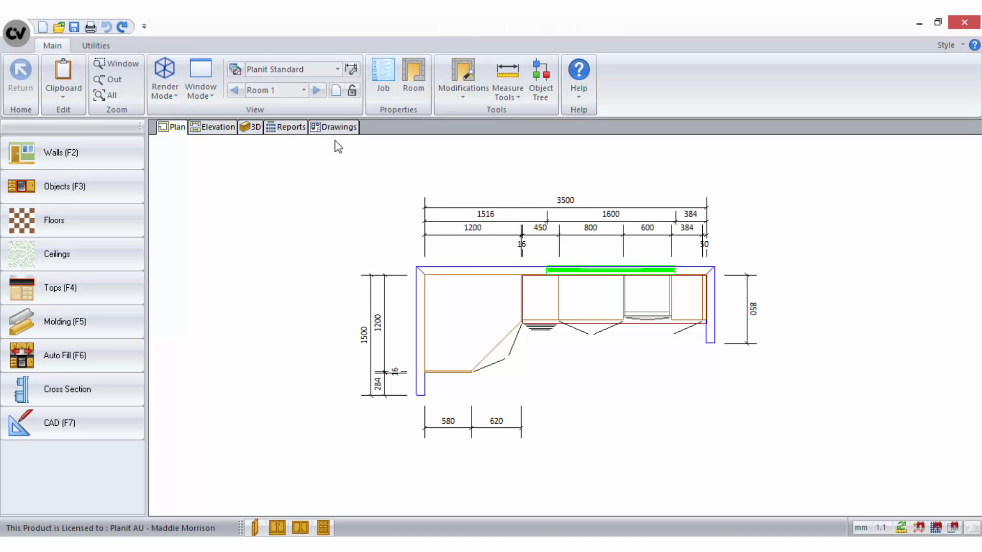
# Review the sample drawings PDF and the empty Drawings sheet, then return to the floor plan.
pyautogui.click(336, 127)
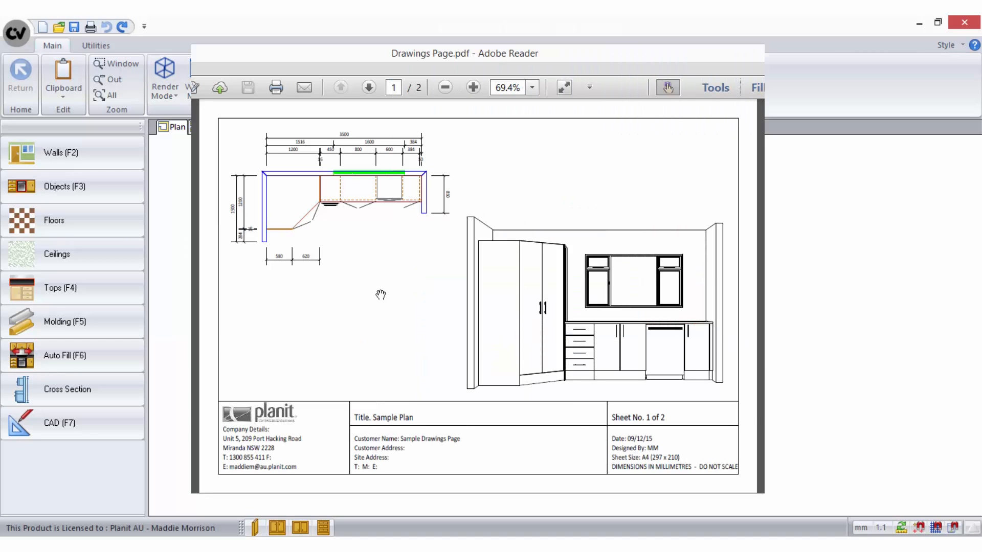
pyautogui.moveTo(368, 87)
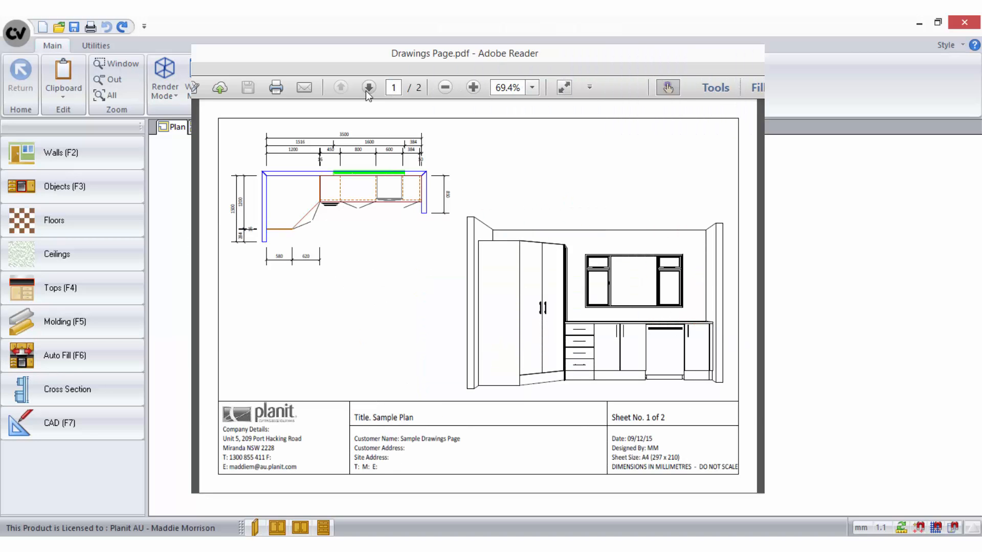
pyautogui.click(368, 87)
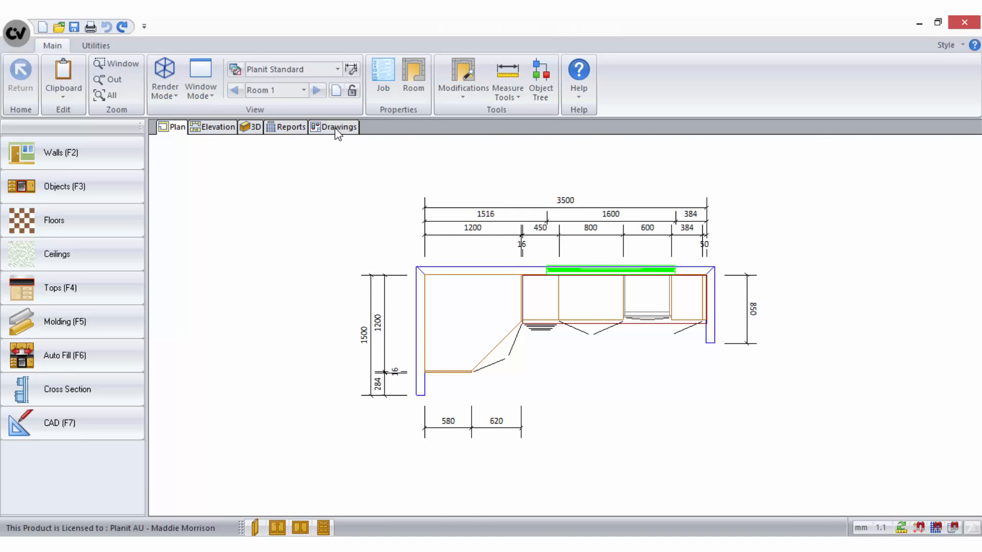
pyautogui.click(339, 127)
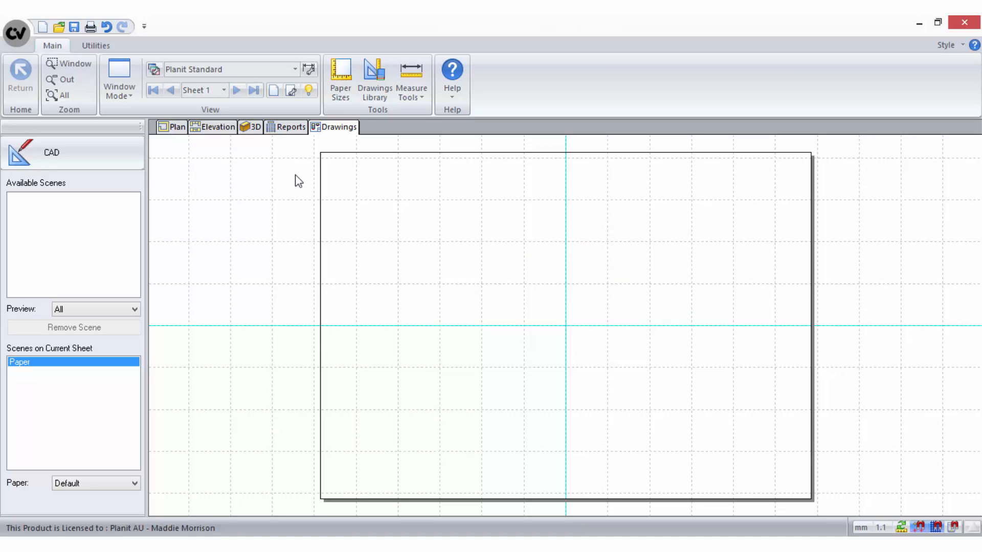
pyautogui.click(175, 127)
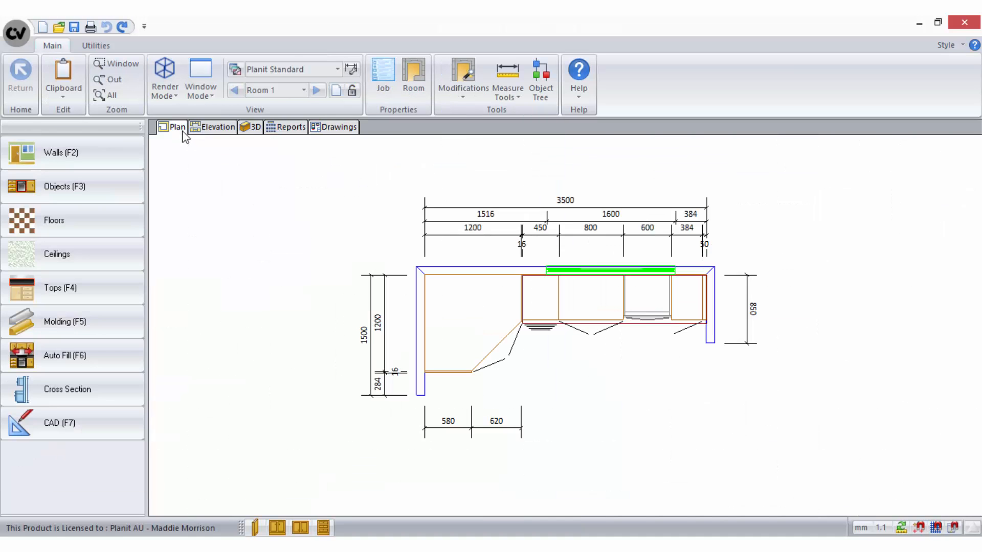
# Send the Room 1 plan and elevations To Drawing so they appear as available scenes.
pyautogui.rightClick(285, 260)
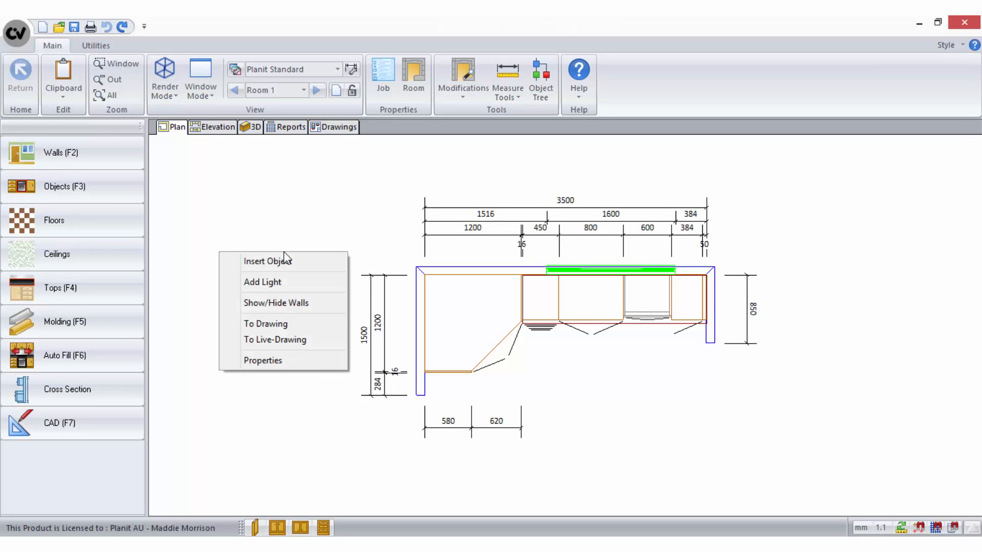
pyautogui.click(307, 329)
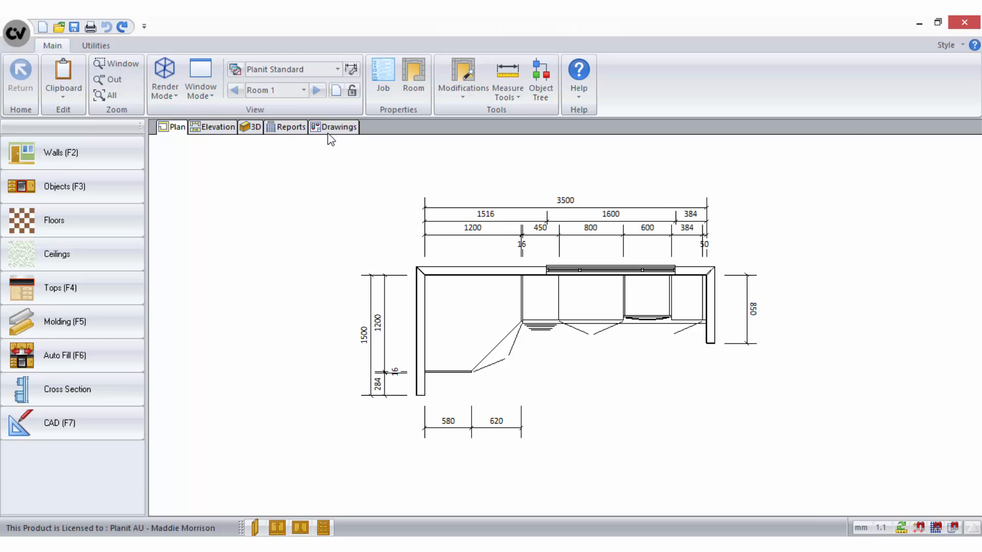
pyautogui.click(338, 127)
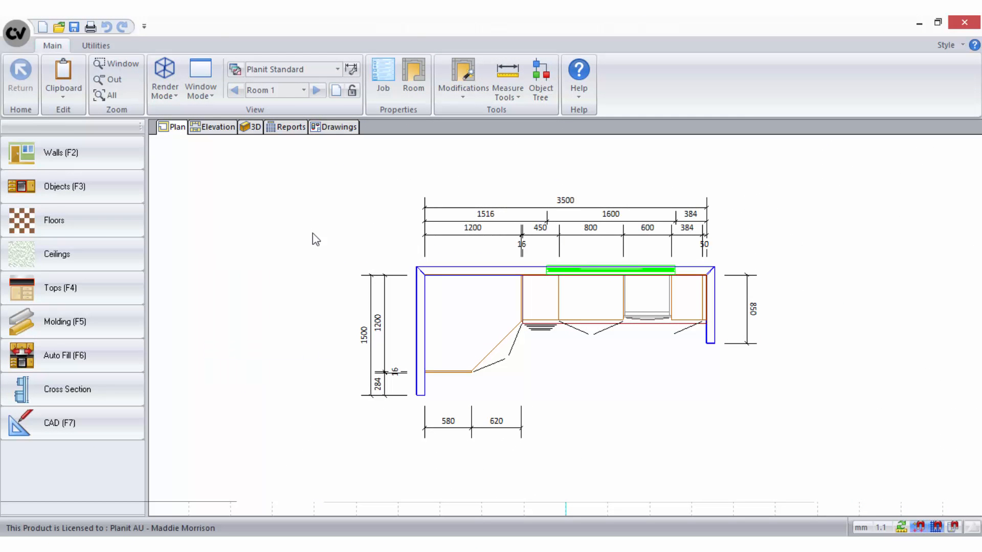
pyautogui.click(339, 127)
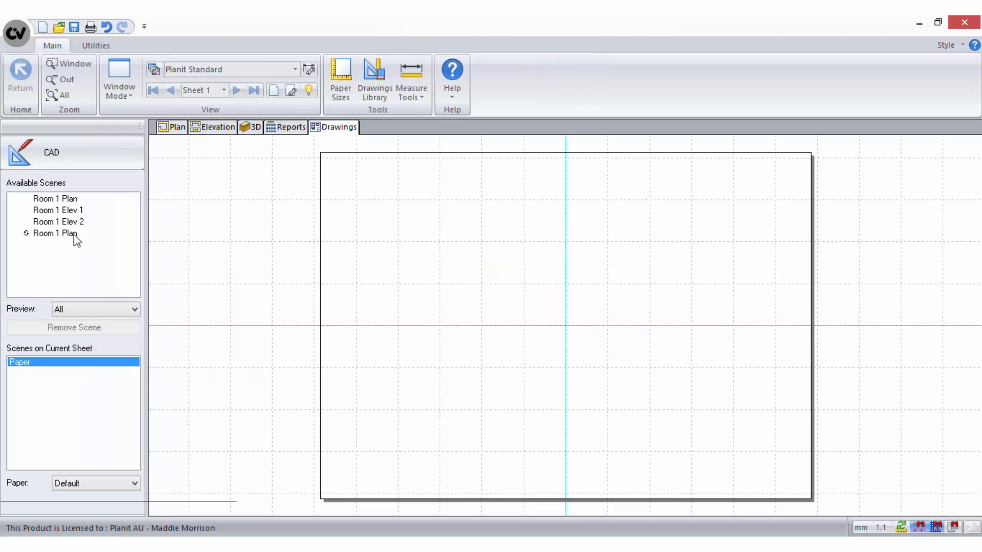
pyautogui.click(56, 233)
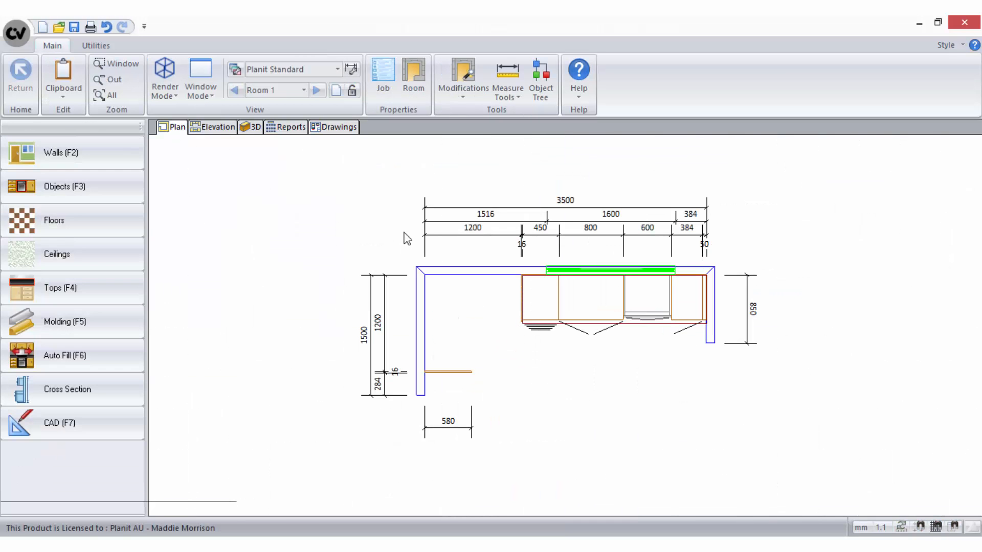
pyautogui.click(339, 127)
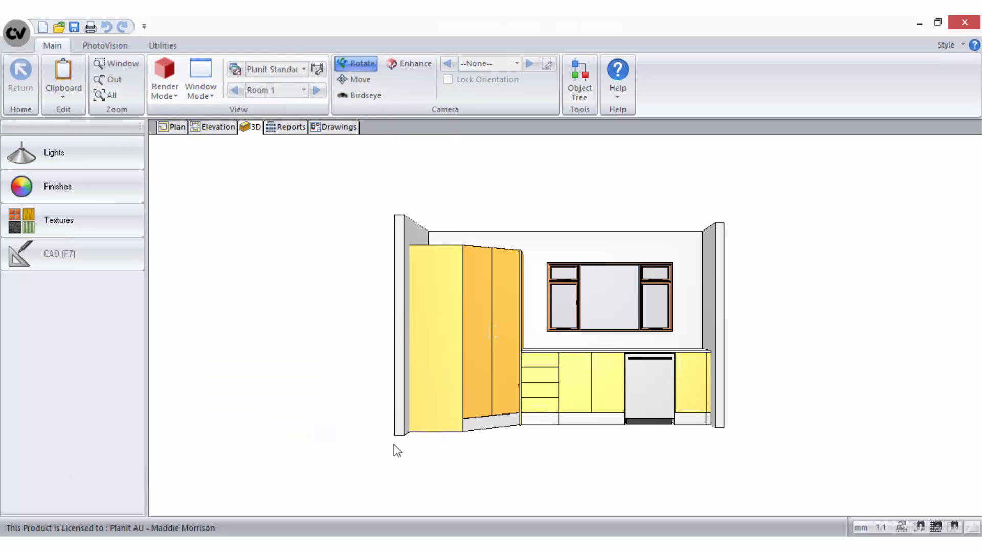
# Set the 3D kitchen view to line Render Mode and send it To Drawing.
pyautogui.click(164, 79)
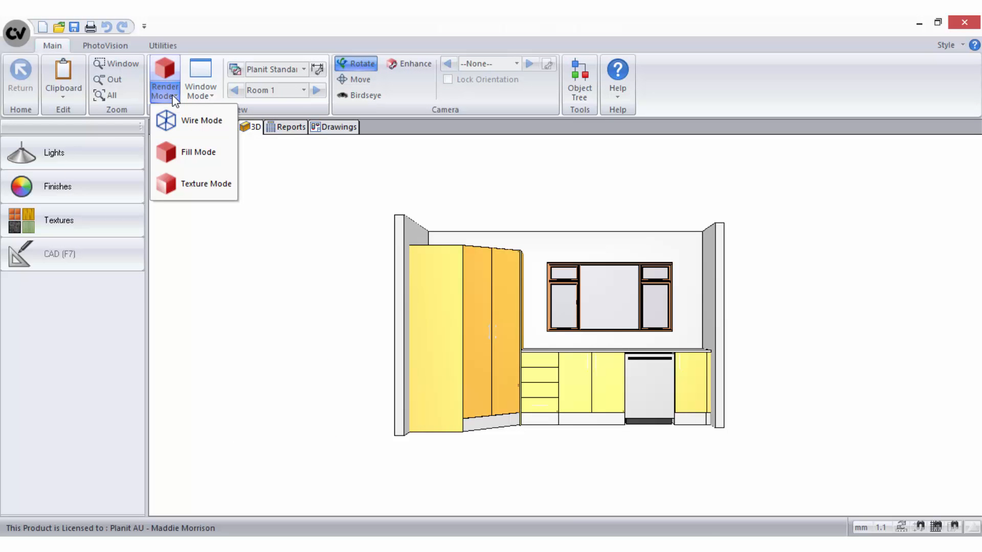
pyautogui.moveTo(205, 183)
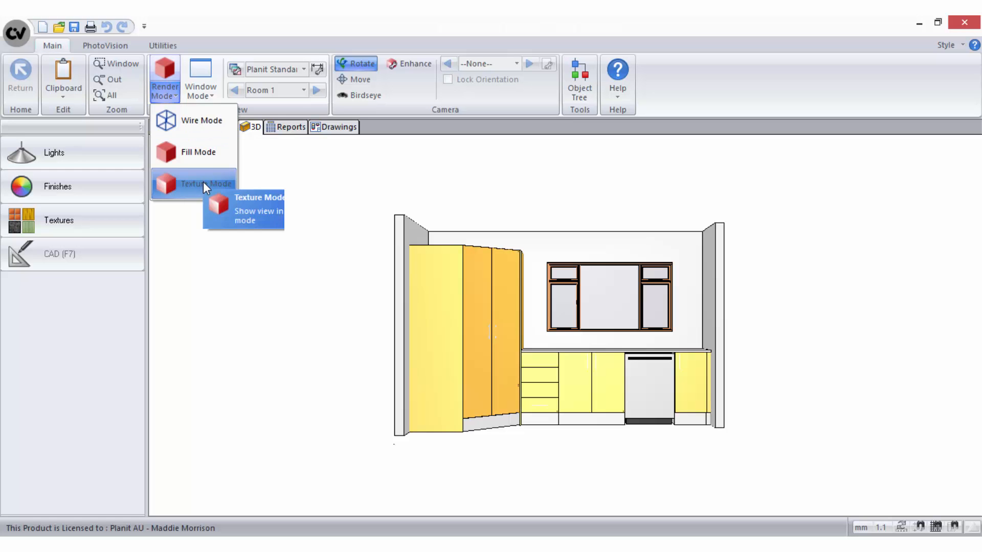
pyautogui.click(202, 121)
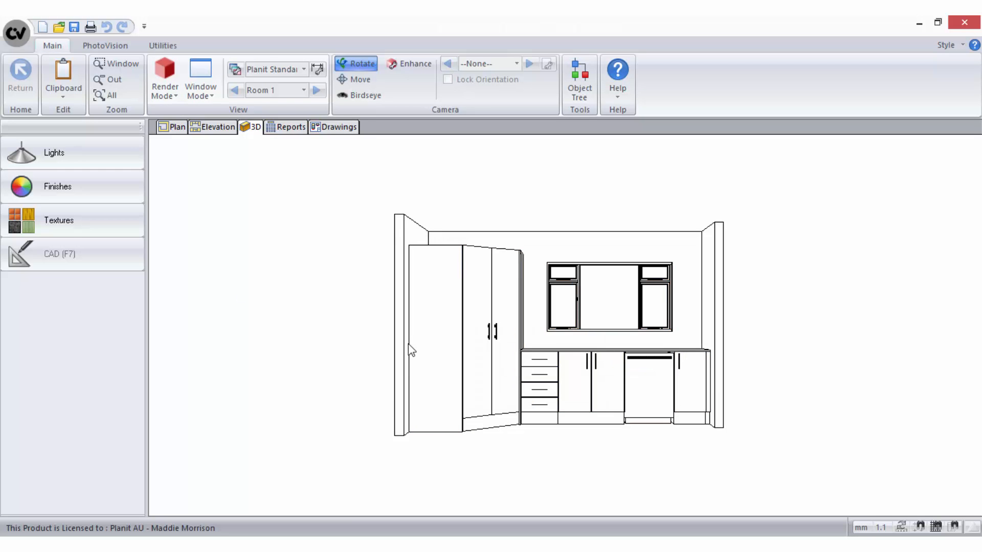
pyautogui.moveTo(349, 350)
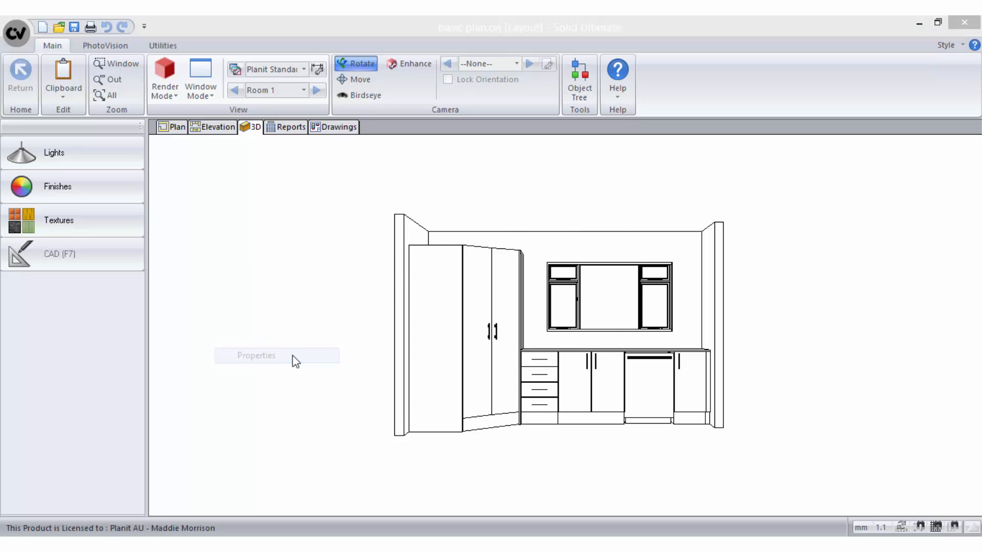
pyautogui.click(255, 355)
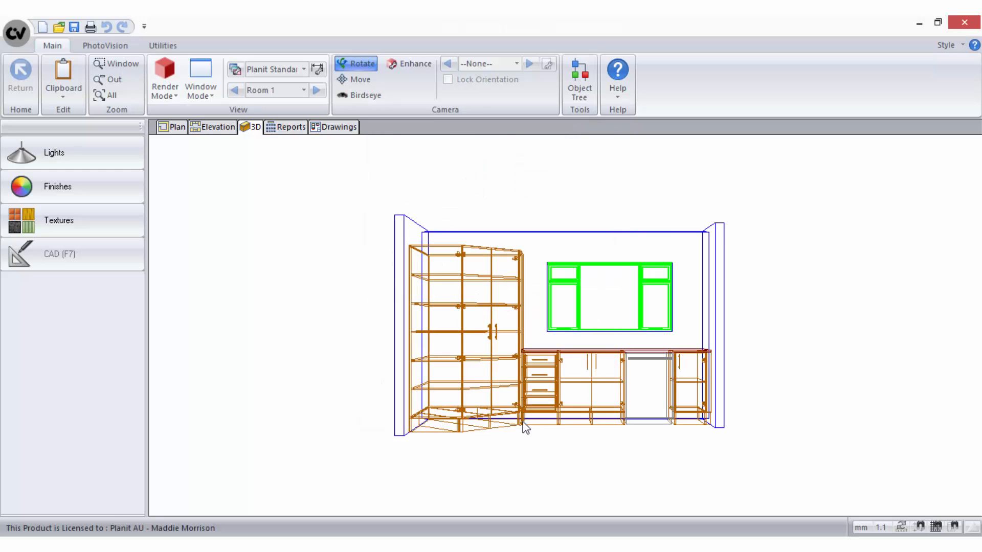
pyautogui.rightClick(523, 428)
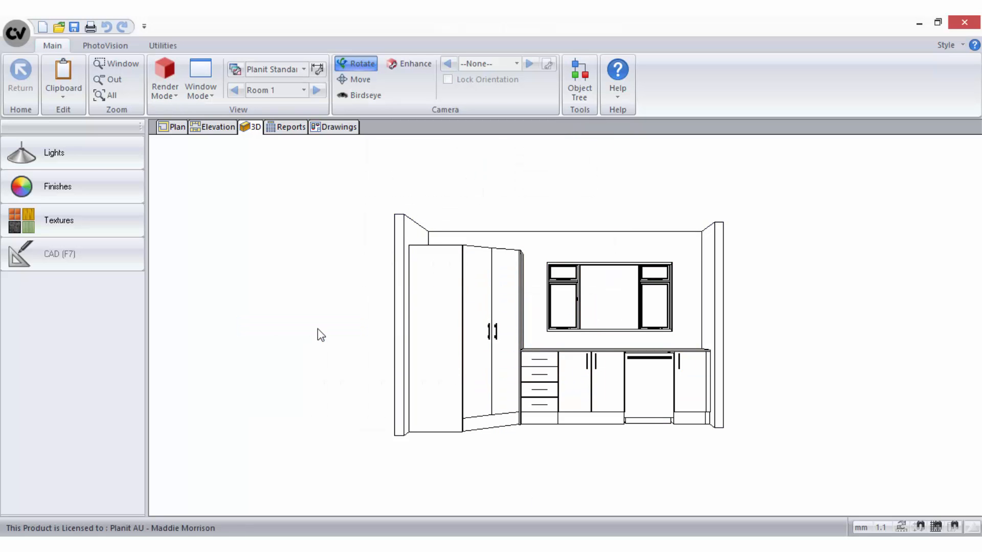
pyautogui.moveTo(766, 366)
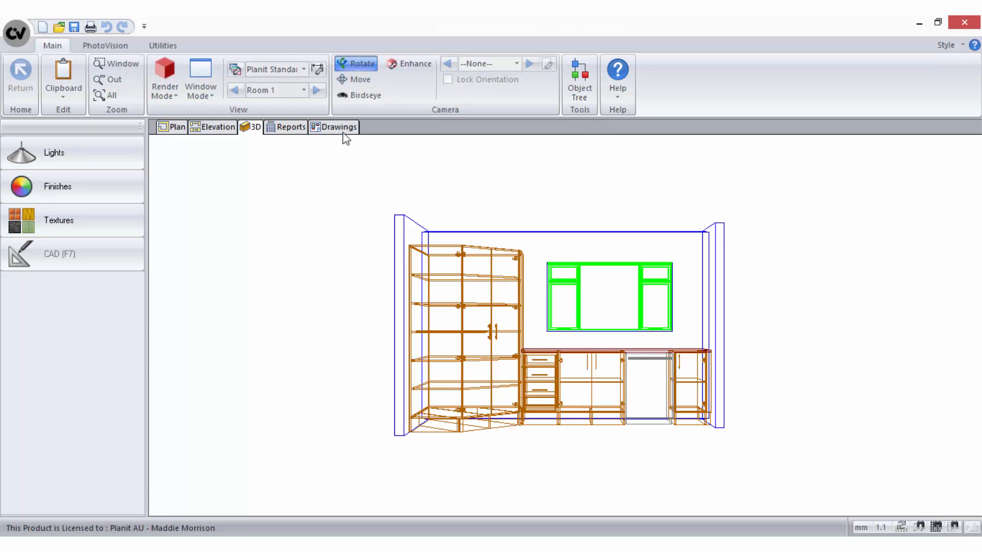
# Switch to the Drawings area and turn off the background grid around the blank sheet.
pyautogui.click(339, 127)
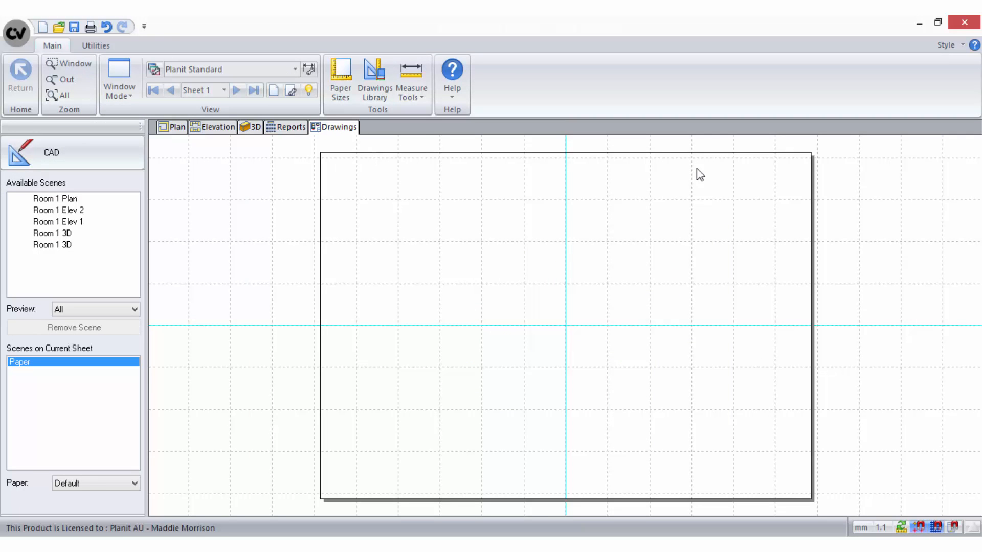
pyautogui.moveTo(879, 201)
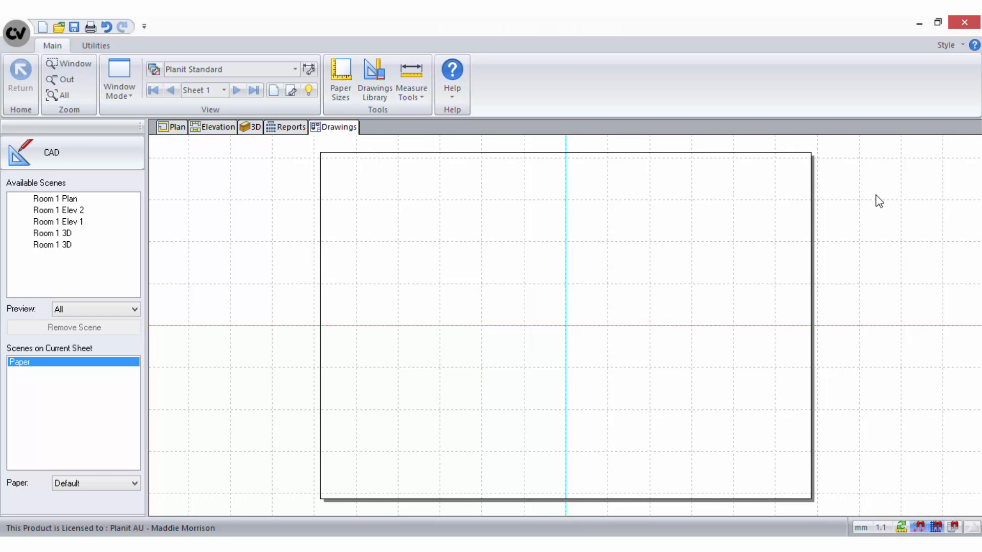
pyautogui.moveTo(887, 433)
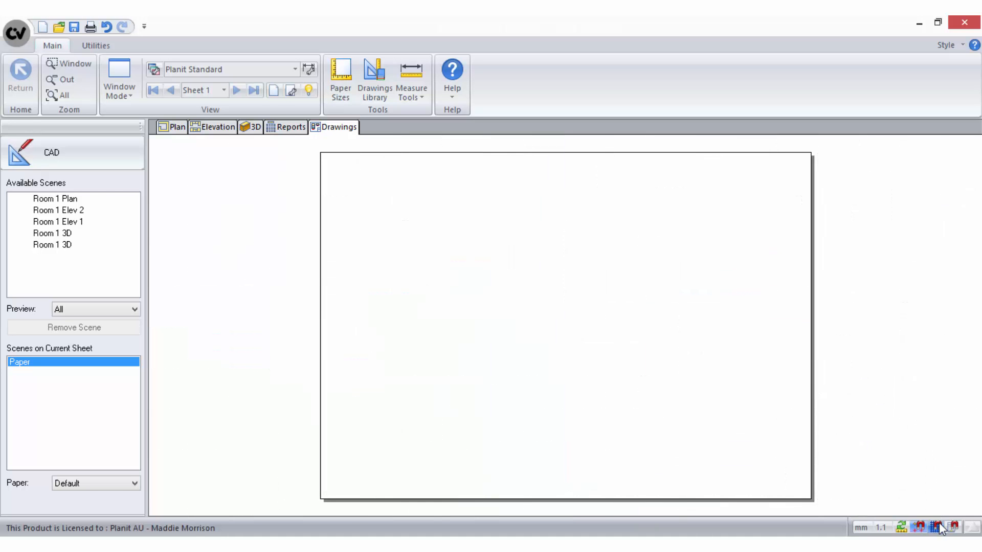
pyautogui.moveTo(941, 492)
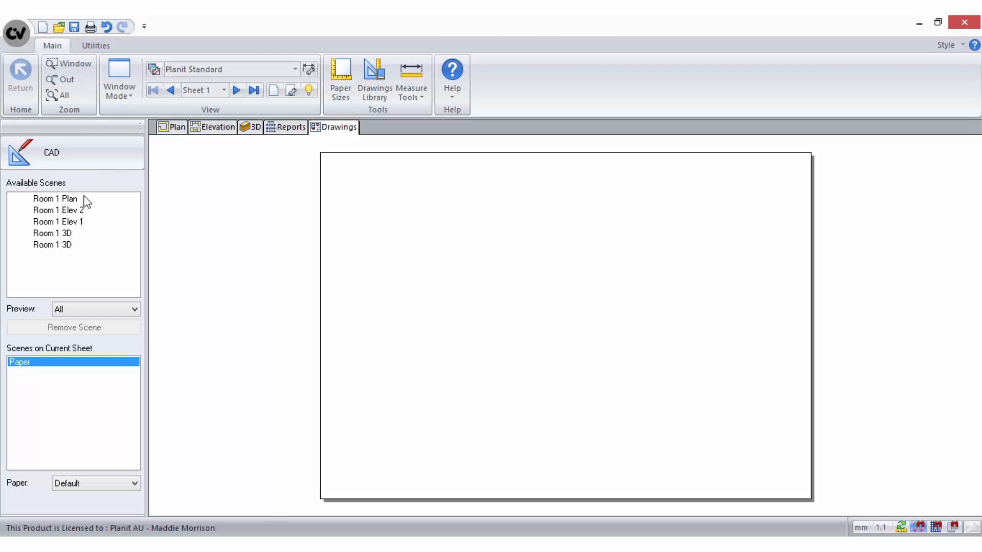
pyautogui.moveTo(81, 227)
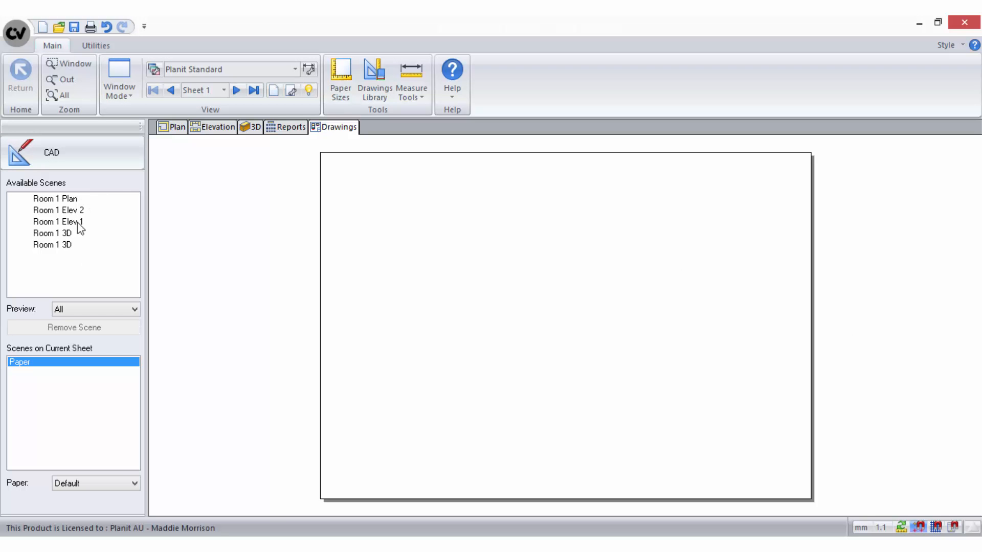
pyautogui.moveTo(512, 270)
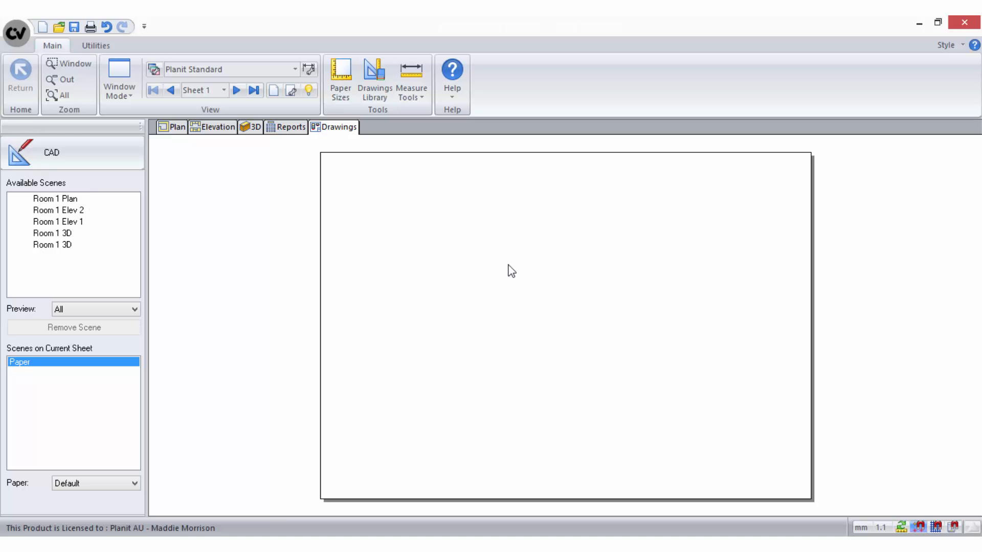
# Set the sheet's title block to A4 Planit through View Properties.
pyautogui.rightClick(510, 270)
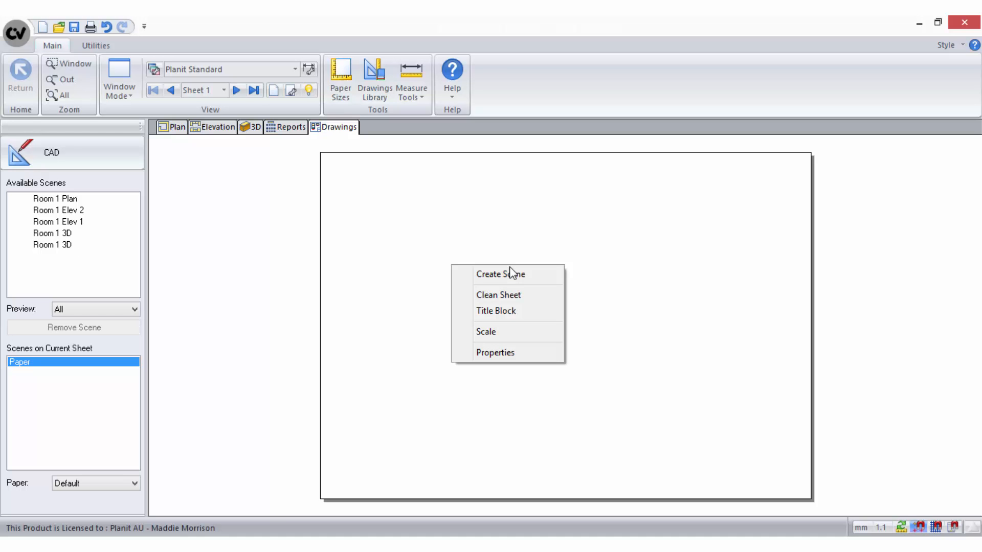
pyautogui.moveTo(495, 353)
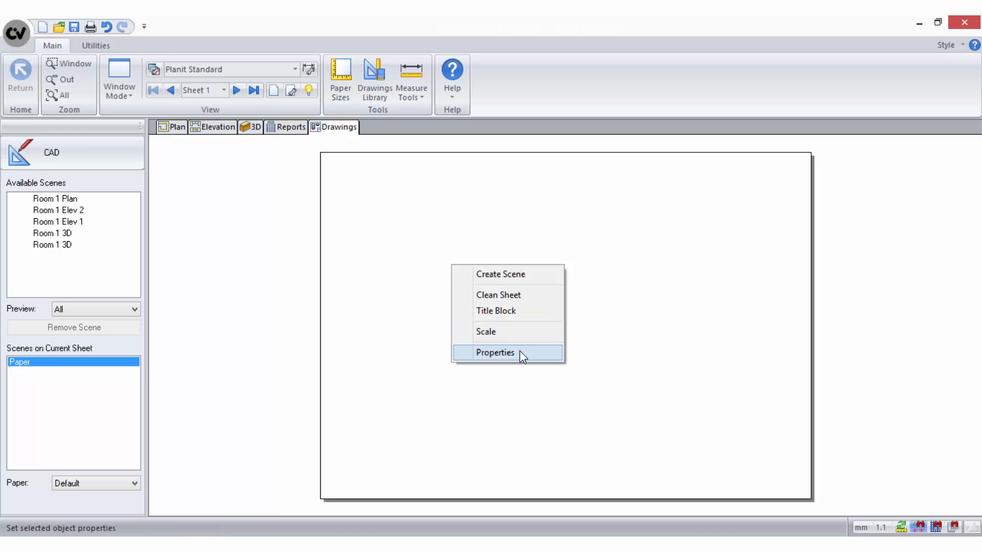
pyautogui.click(495, 353)
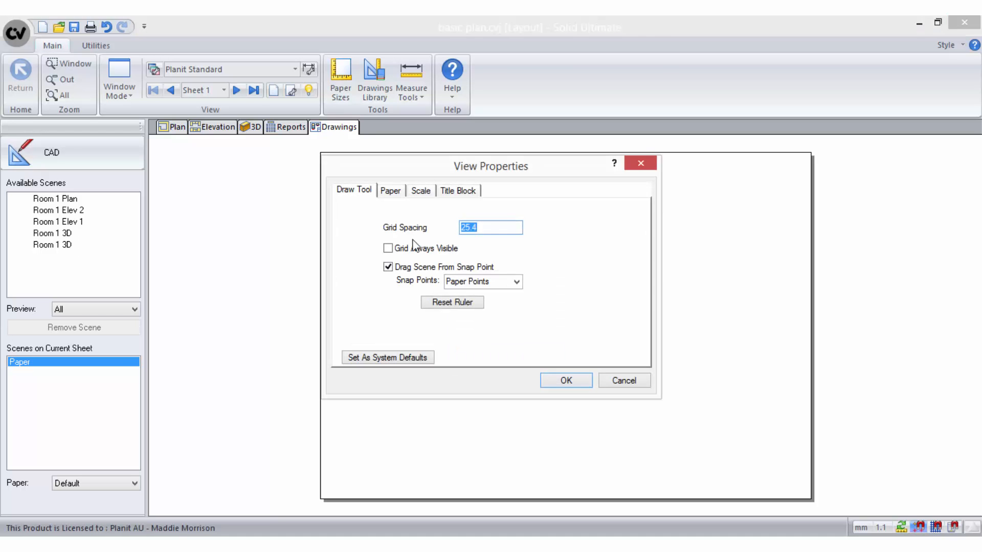
pyautogui.click(390, 190)
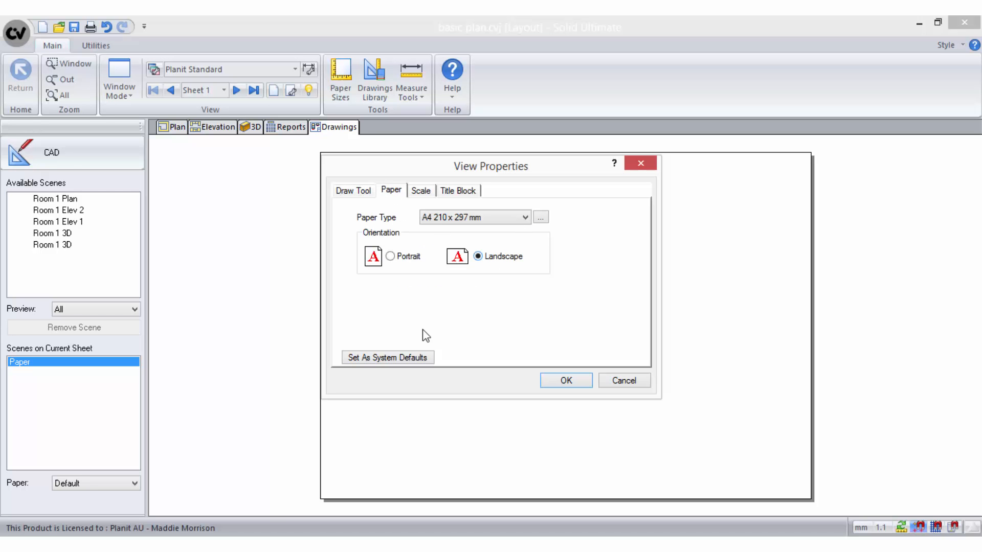
pyautogui.click(458, 190)
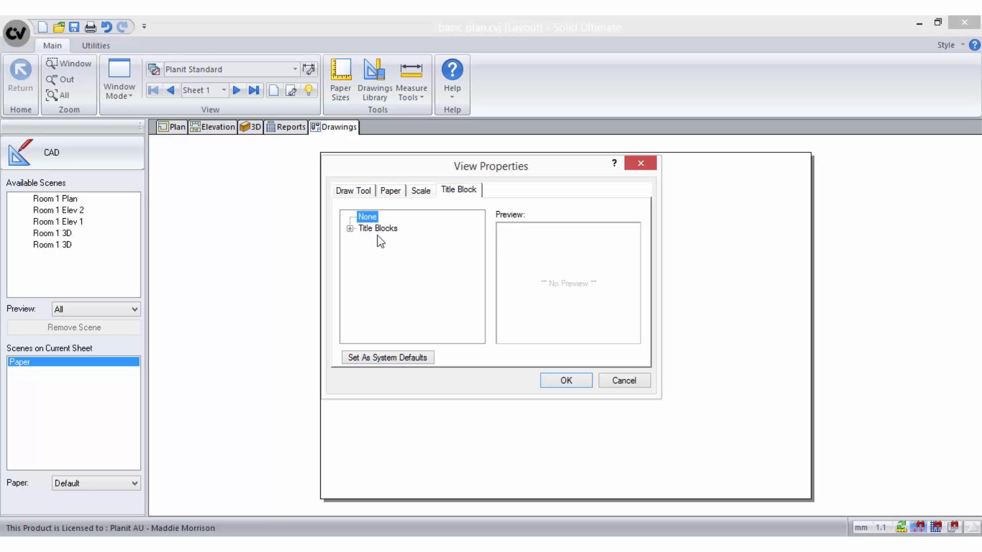
pyautogui.click(351, 228)
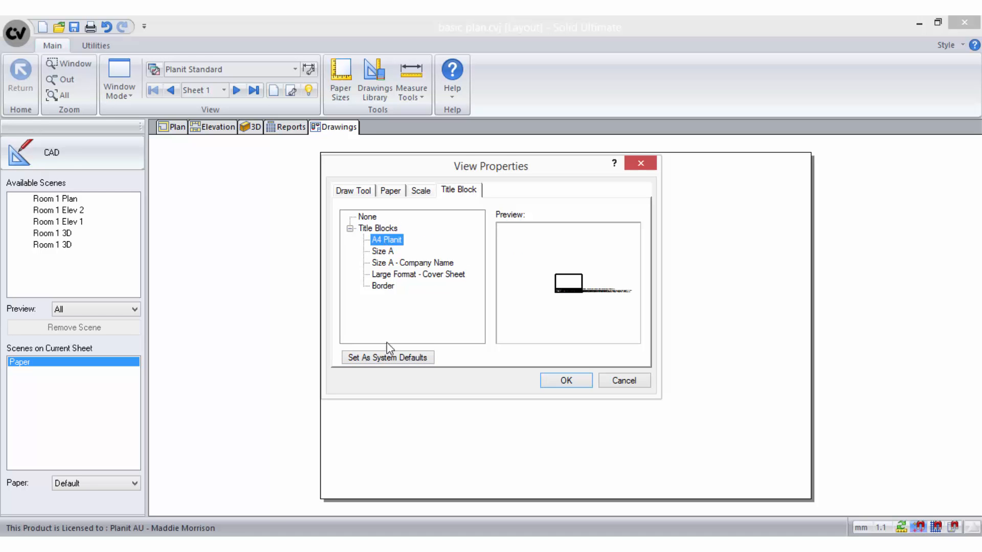
pyautogui.click(565, 381)
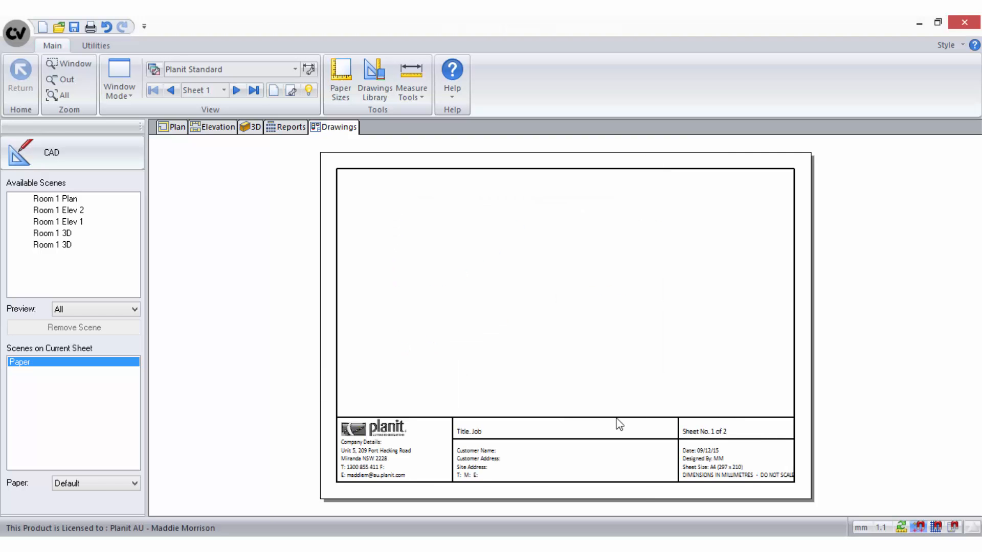
pyautogui.moveTo(752, 482)
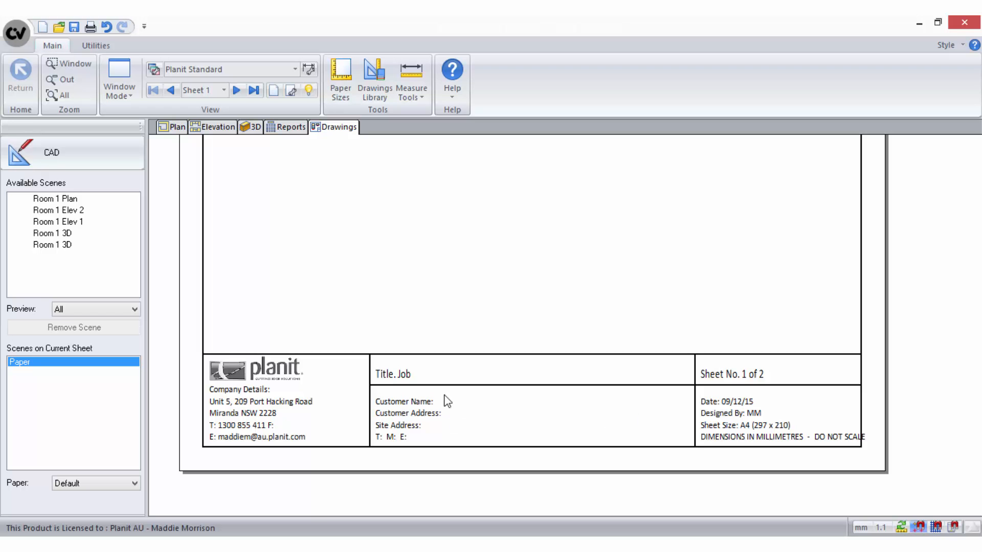
pyautogui.moveTo(458, 450)
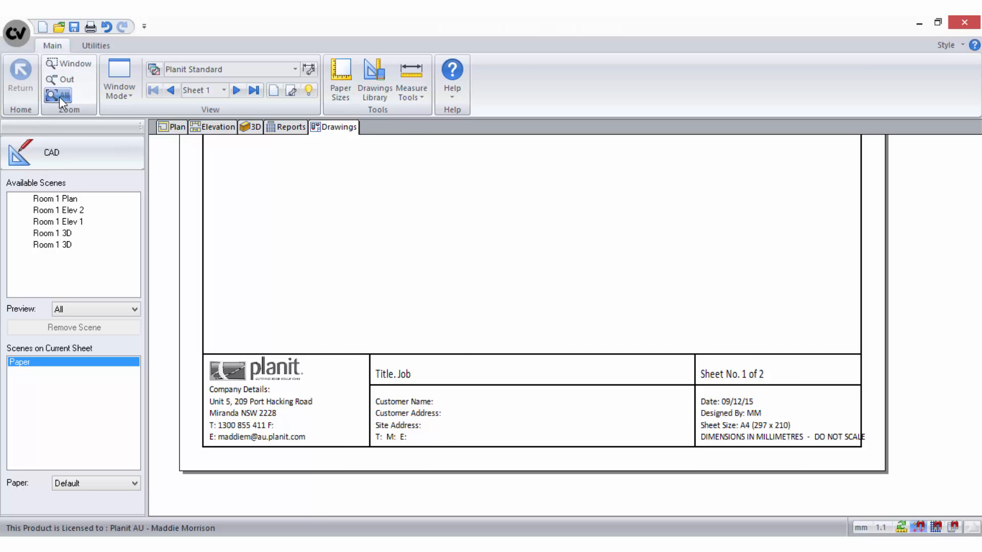
pyautogui.click(59, 95)
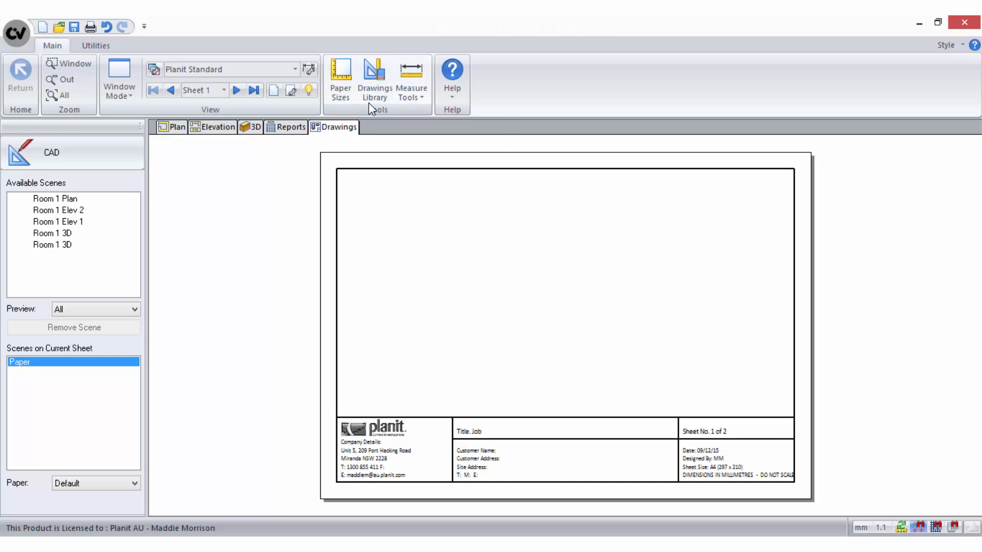
pyautogui.click(374, 80)
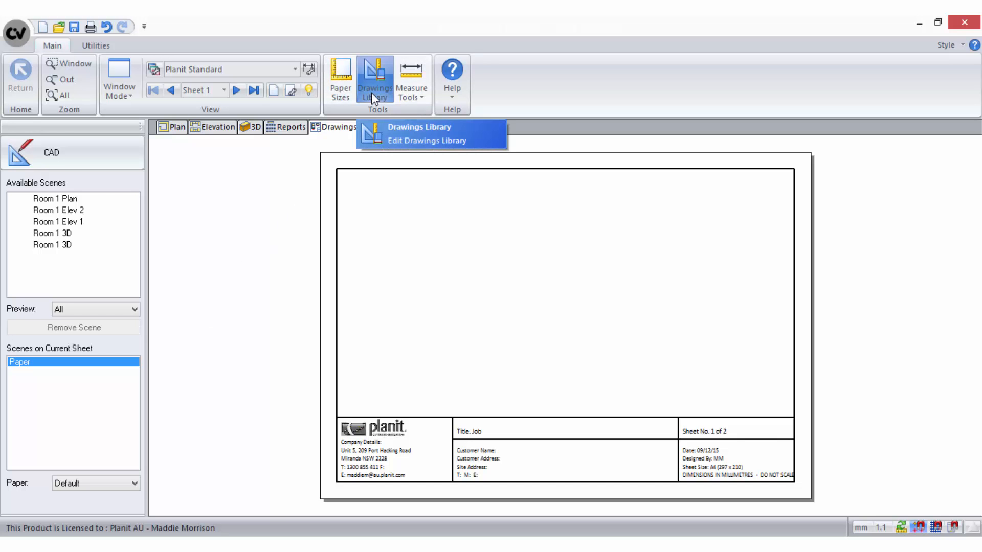
pyautogui.moveTo(392, 99)
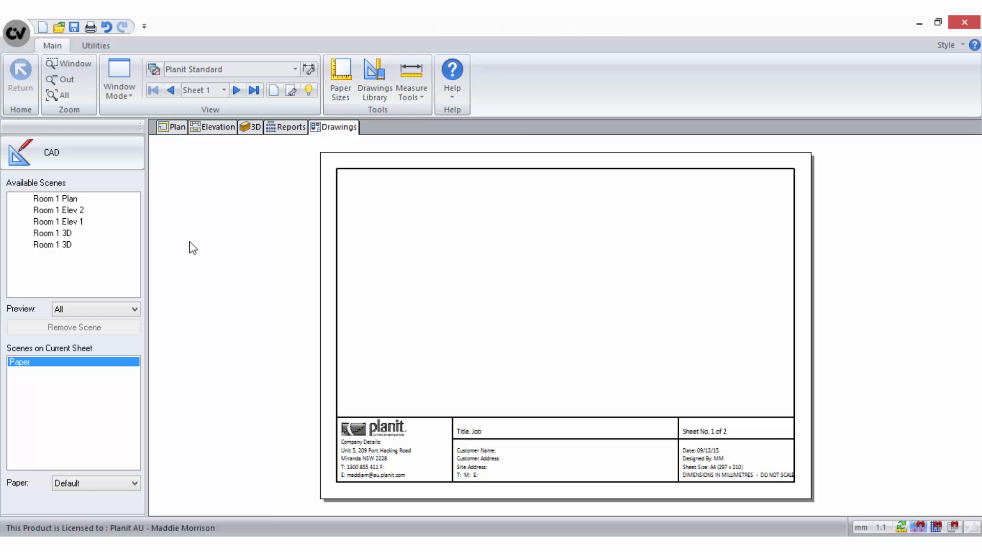
pyautogui.moveTo(99, 268)
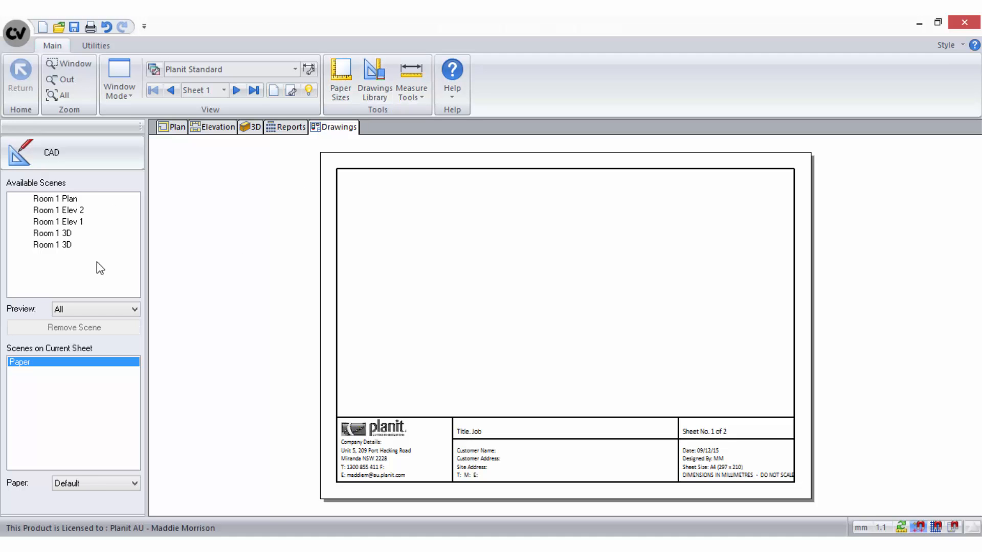
pyautogui.moveTo(63, 200)
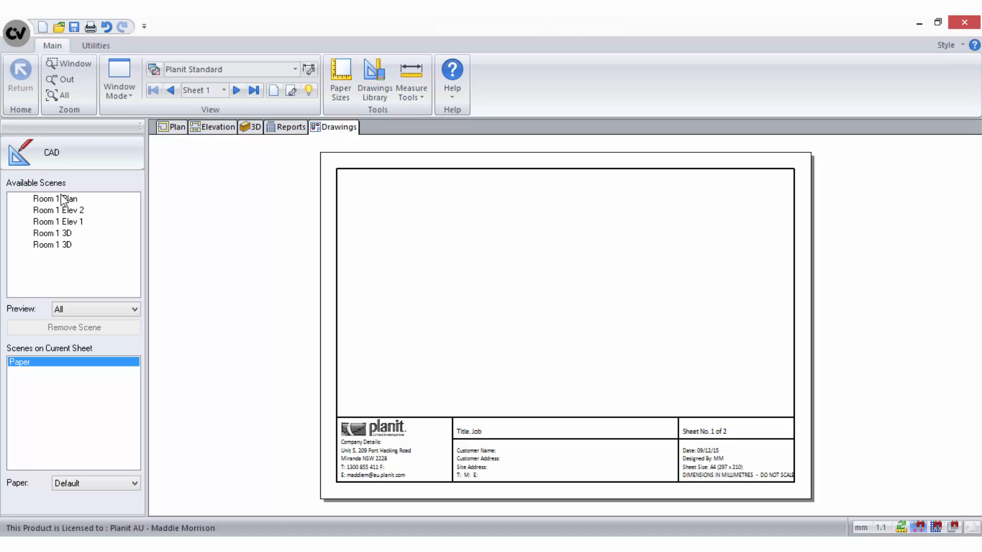
# Place the Room 1 Plan scene on sheet 1 and move to sheet 2 for the elevations.
pyautogui.click(54, 199)
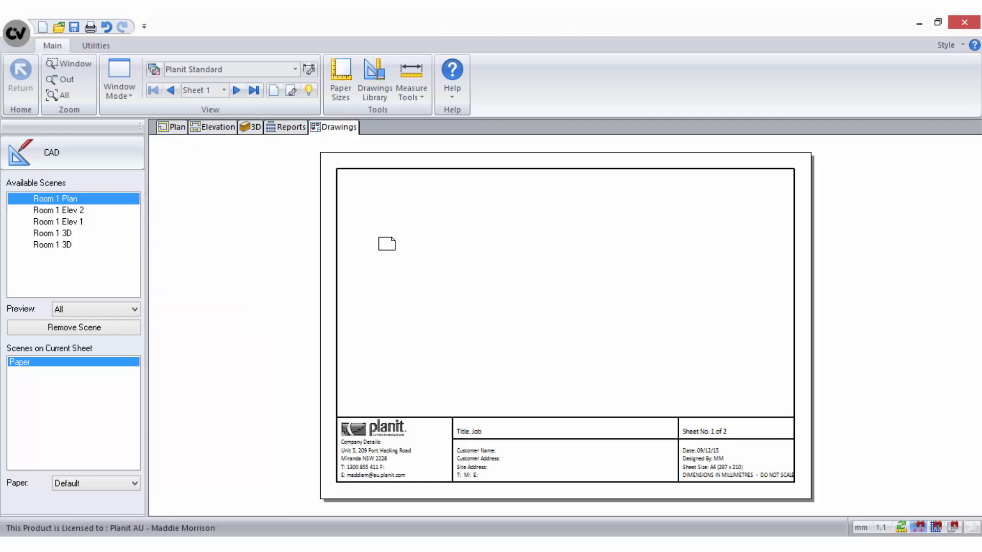
pyautogui.doubleClick(56, 199)
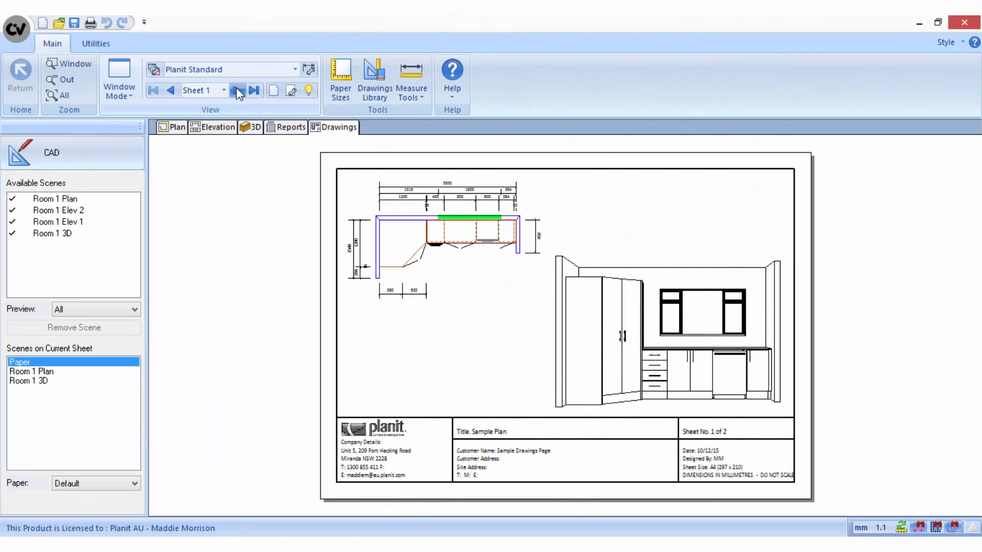
pyautogui.click(237, 90)
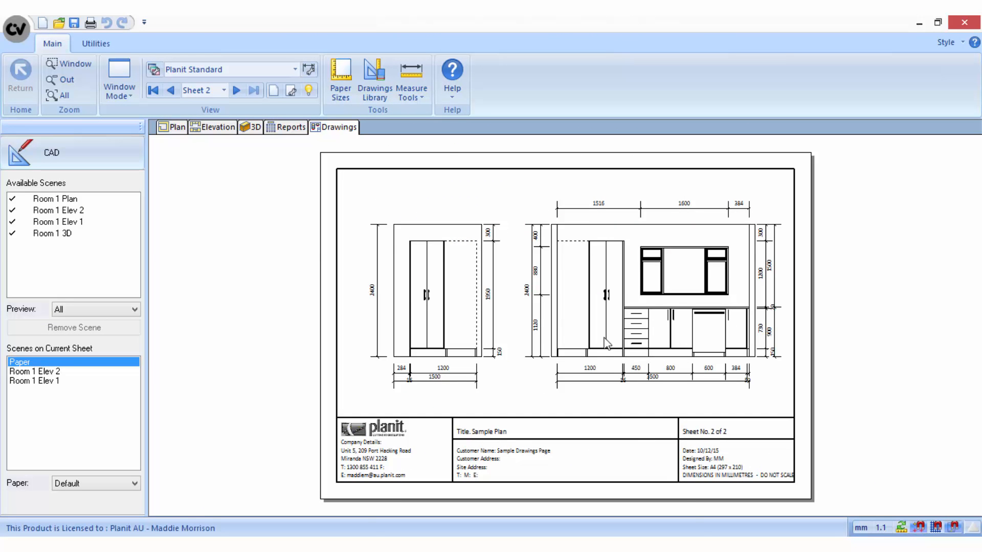
pyautogui.moveTo(852, 344)
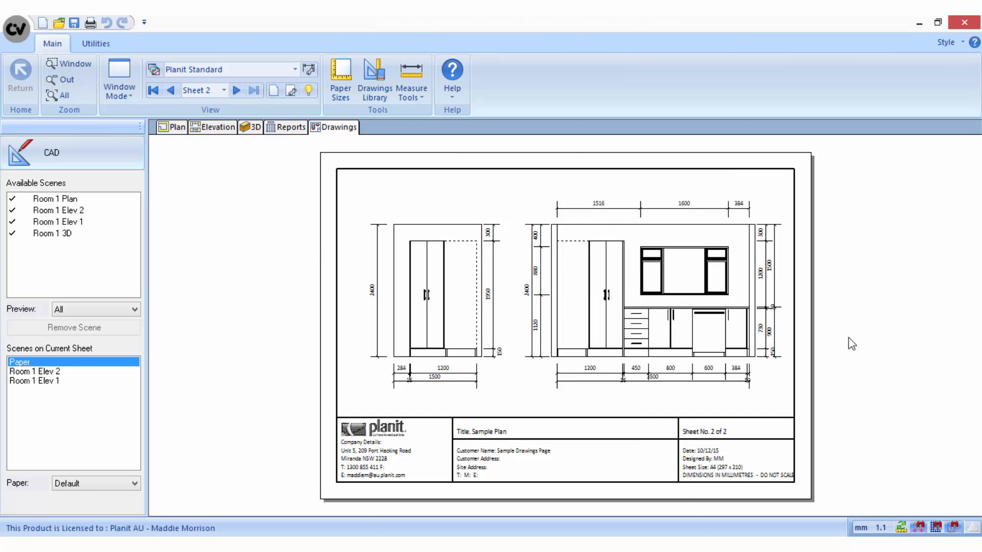
pyautogui.moveTo(903, 377)
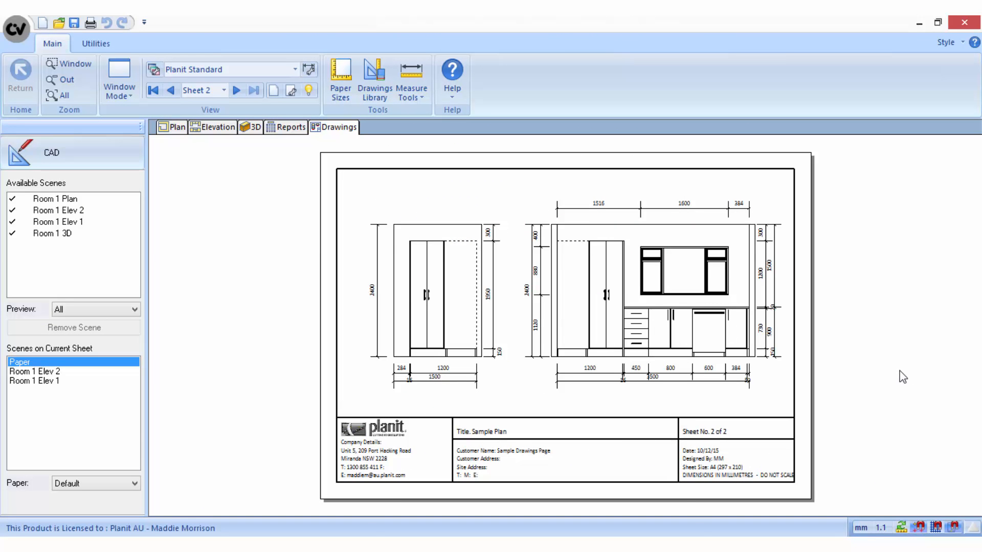
pyautogui.moveTo(681, 348)
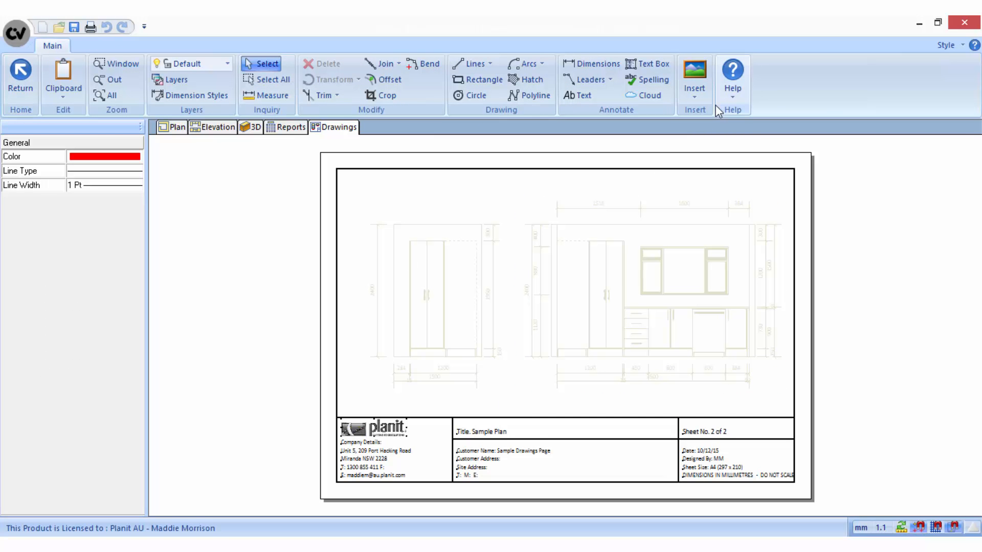
pyautogui.click(540, 438)
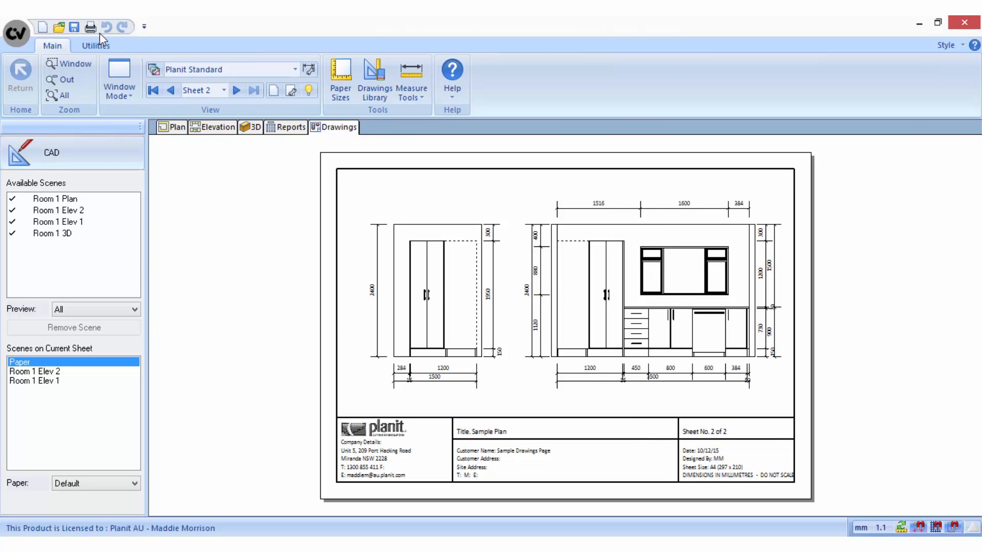
# Start printing the sheets, review the Printing Preferences and accept them.
pyautogui.click(90, 27)
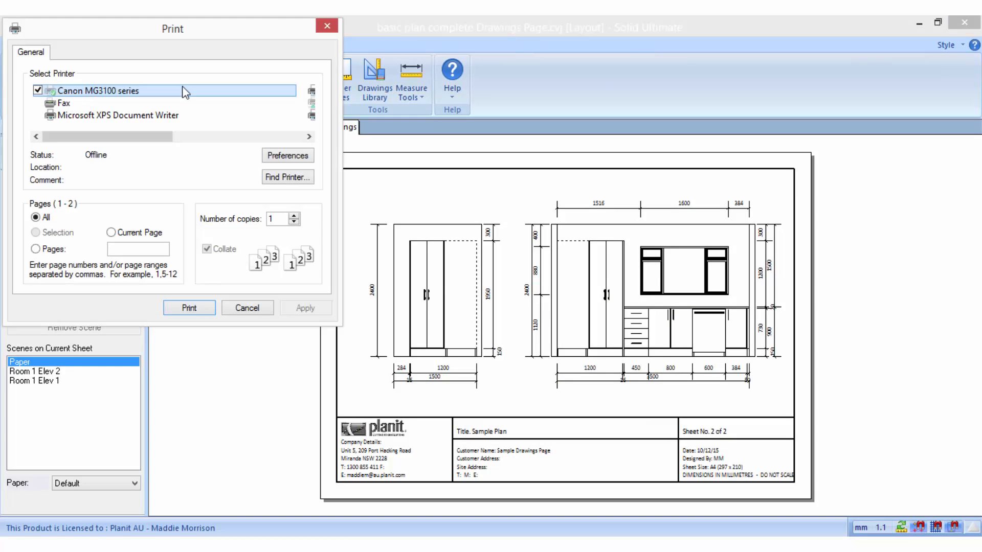
pyautogui.moveTo(189, 93)
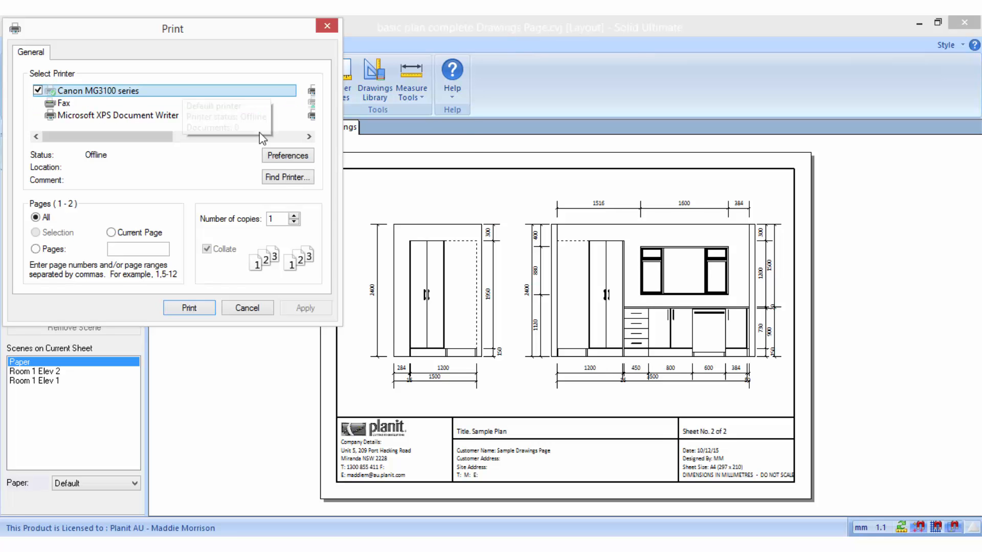
pyautogui.click(286, 156)
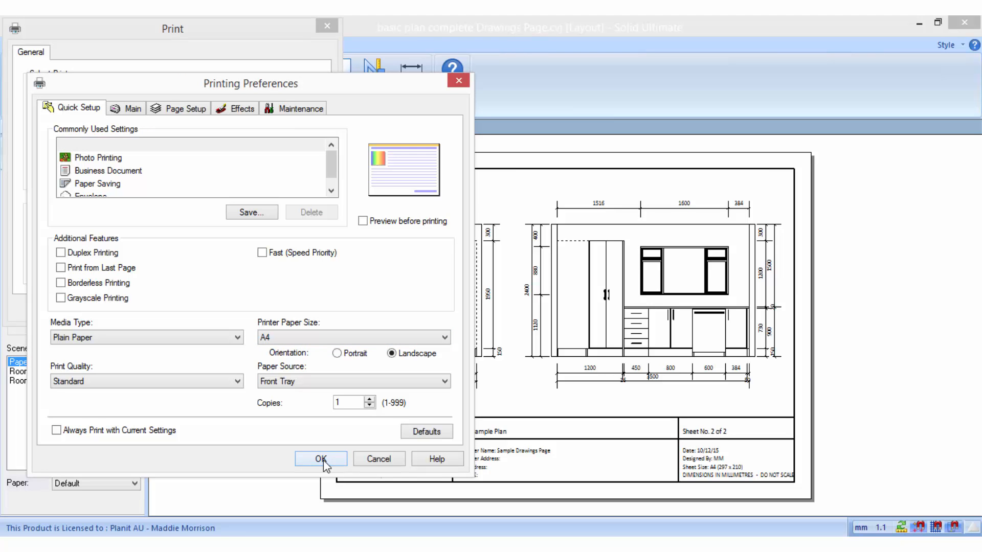
pyautogui.click(320, 458)
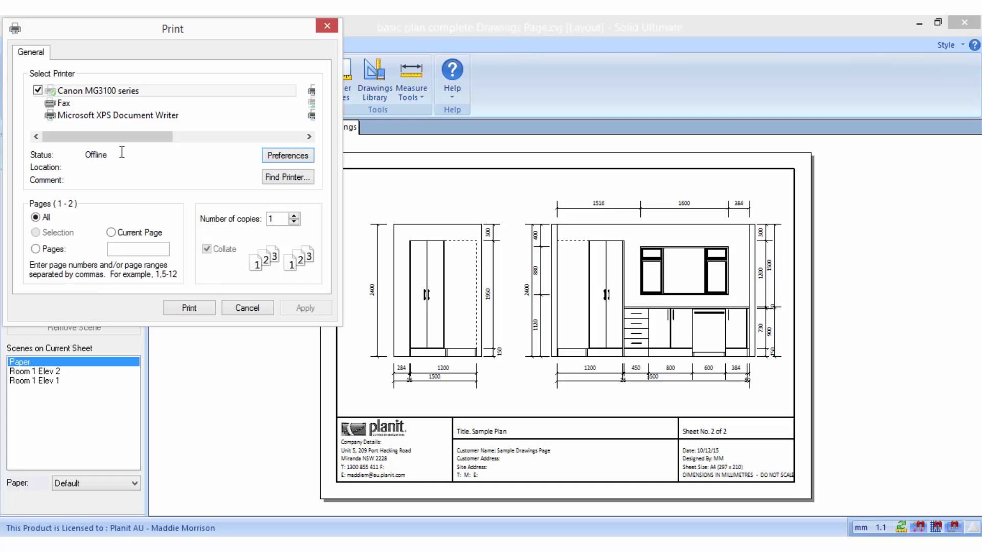
# Select PDFCreator from the printer list.
pyautogui.scroll(-3)
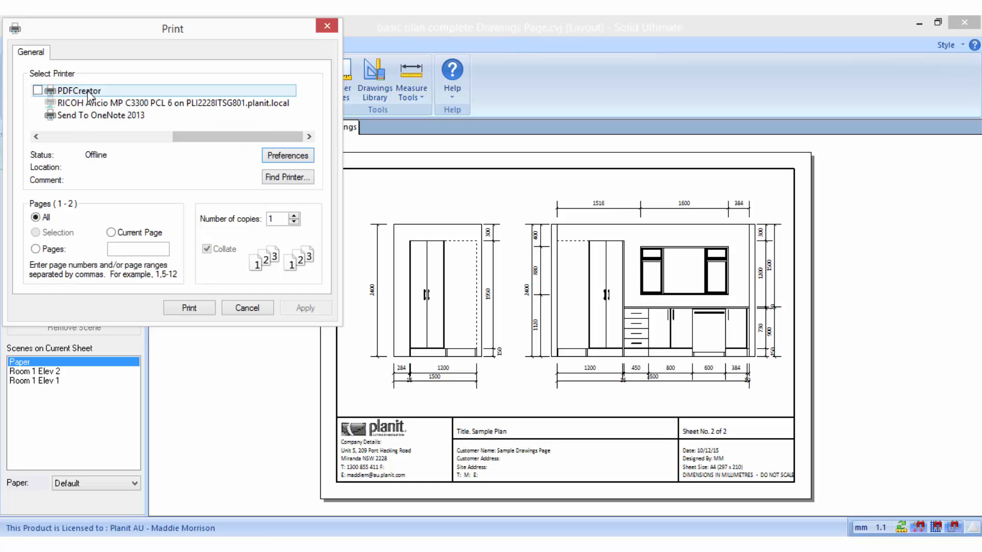
pyautogui.click(76, 91)
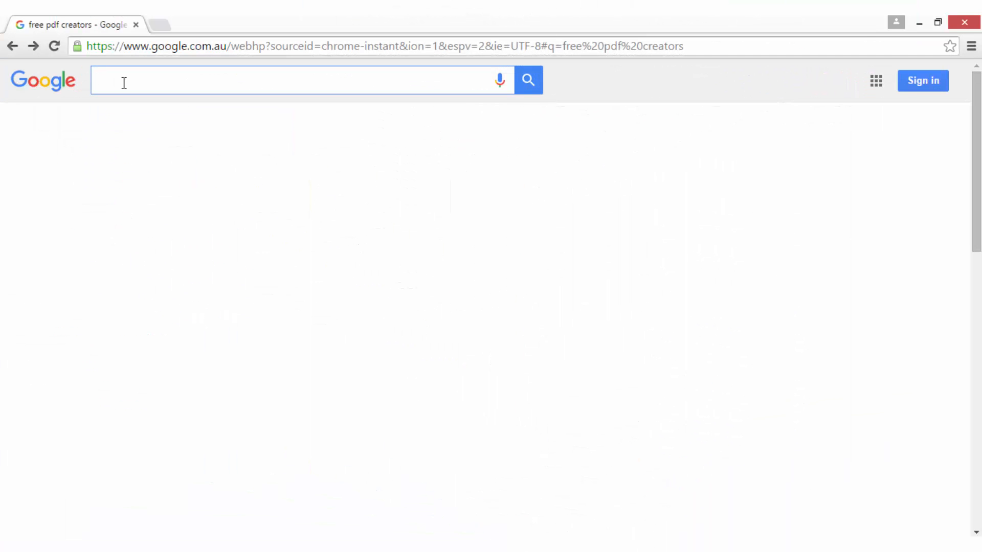
# Search Google for 'free pdf creator' and open the Free PDF Creator website.
pyautogui.write('fr')
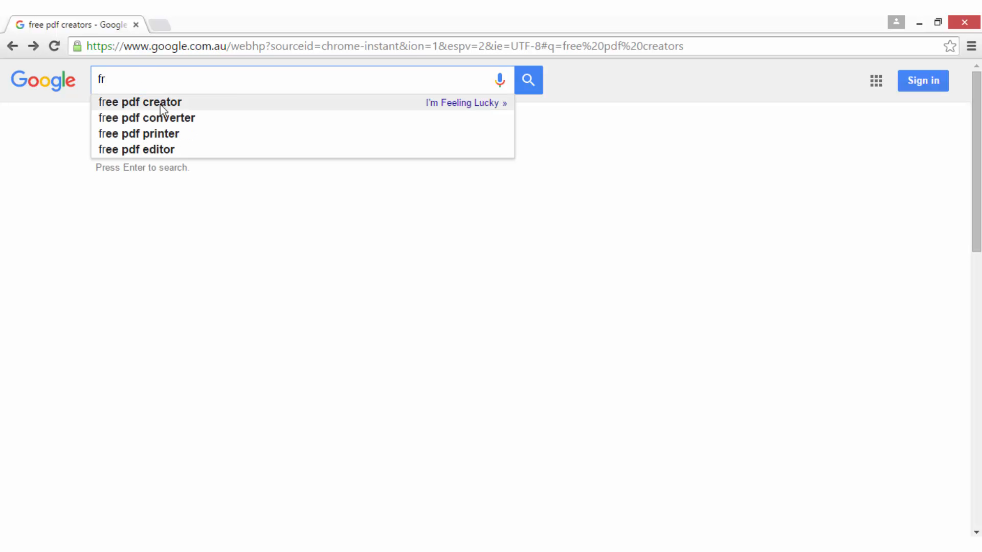
pyautogui.click(140, 101)
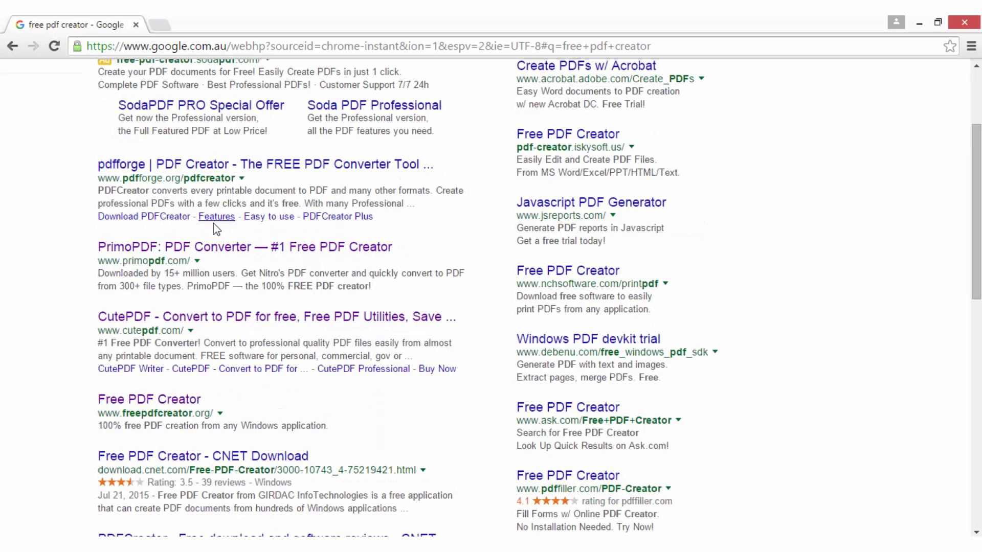
pyautogui.scroll(-3)
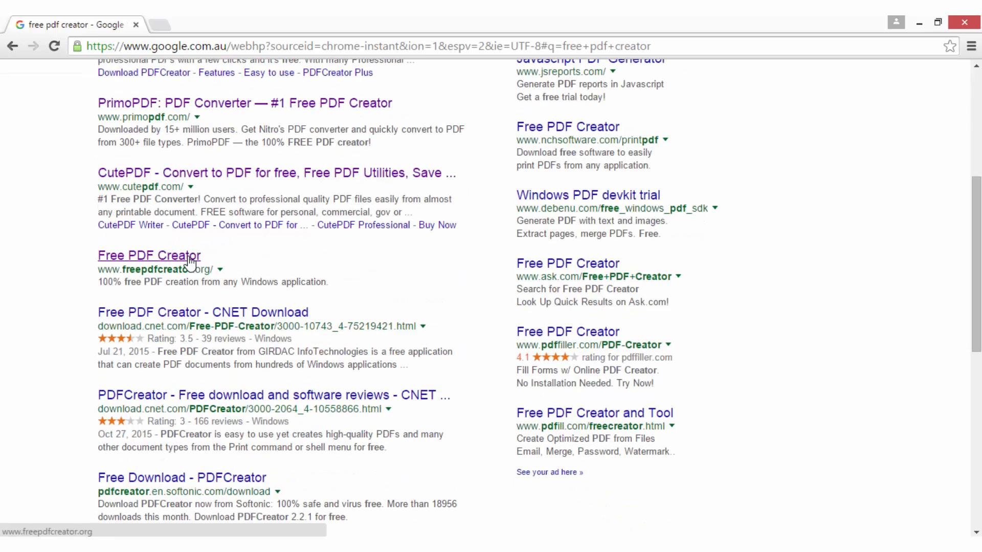
pyautogui.click(148, 255)
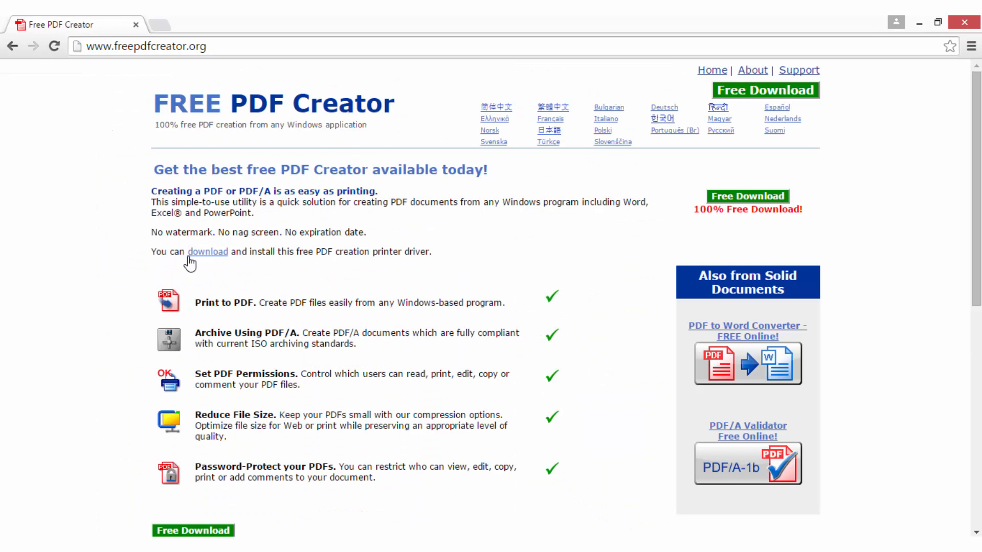
pyautogui.moveTo(198, 309)
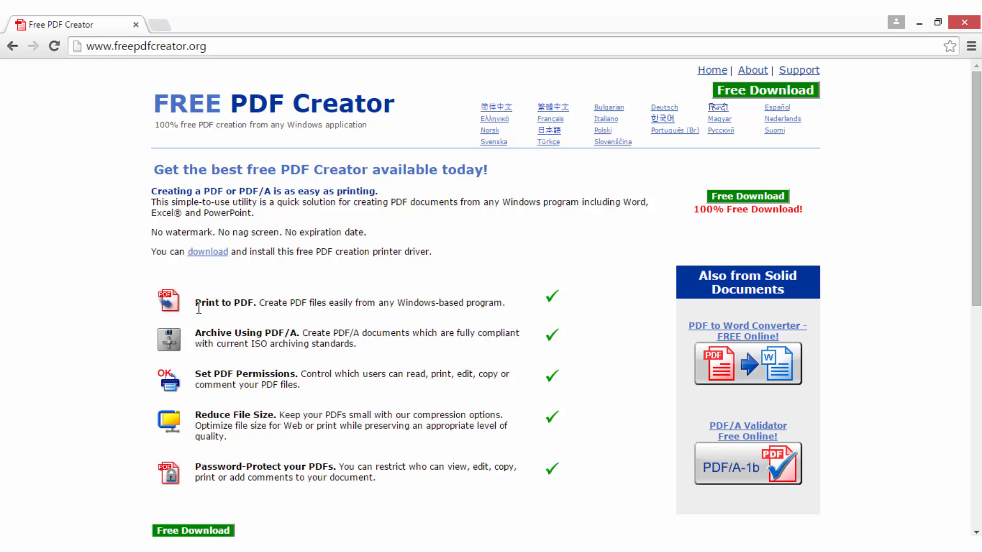
pyautogui.moveTo(208, 252)
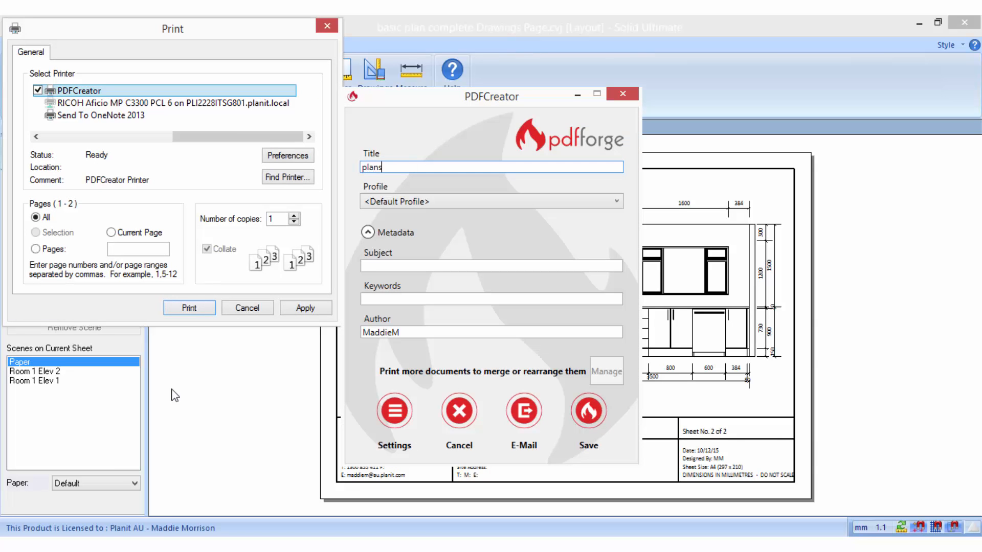
# Save the printed sheets as plans.pdf in the Cabinet Vision Plans folder.
pyautogui.click(587, 412)
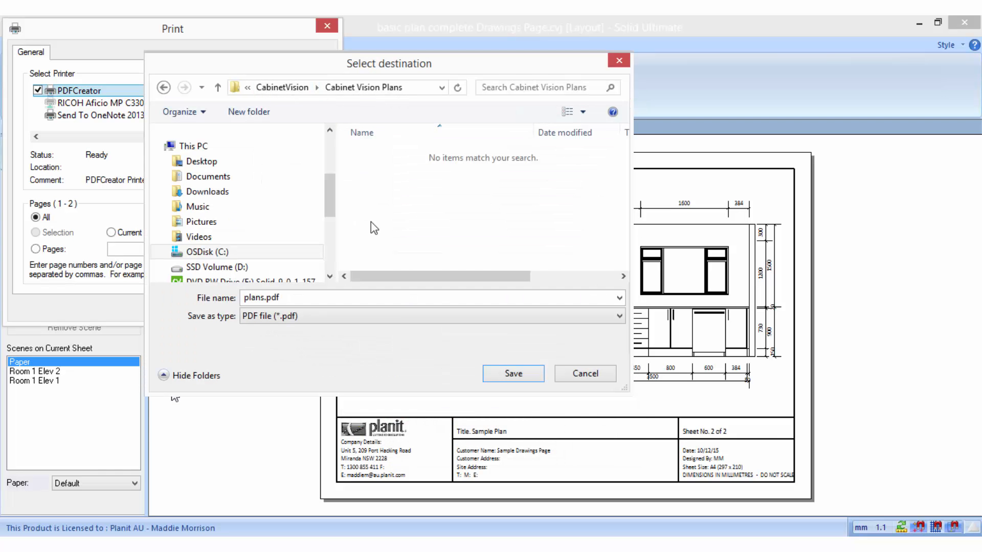
pyautogui.click(513, 374)
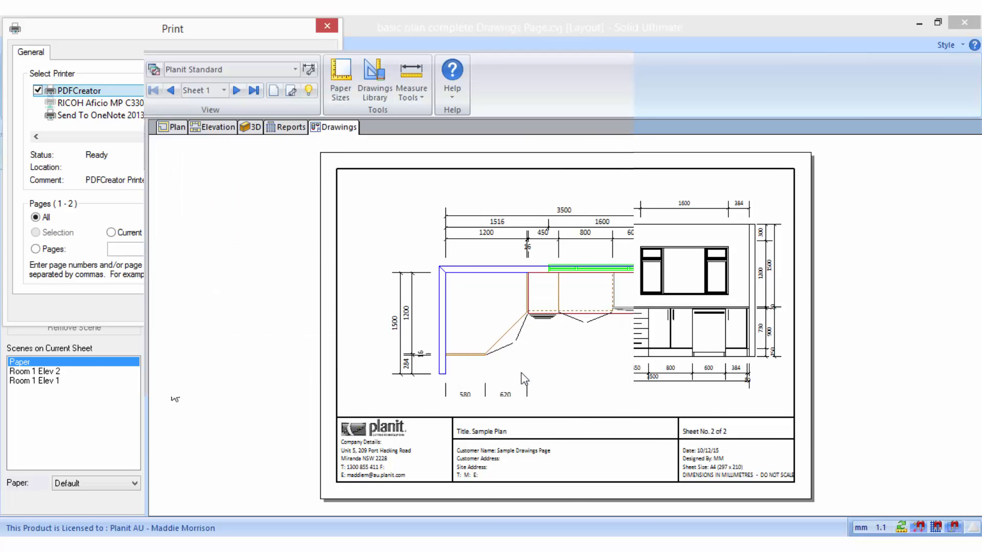